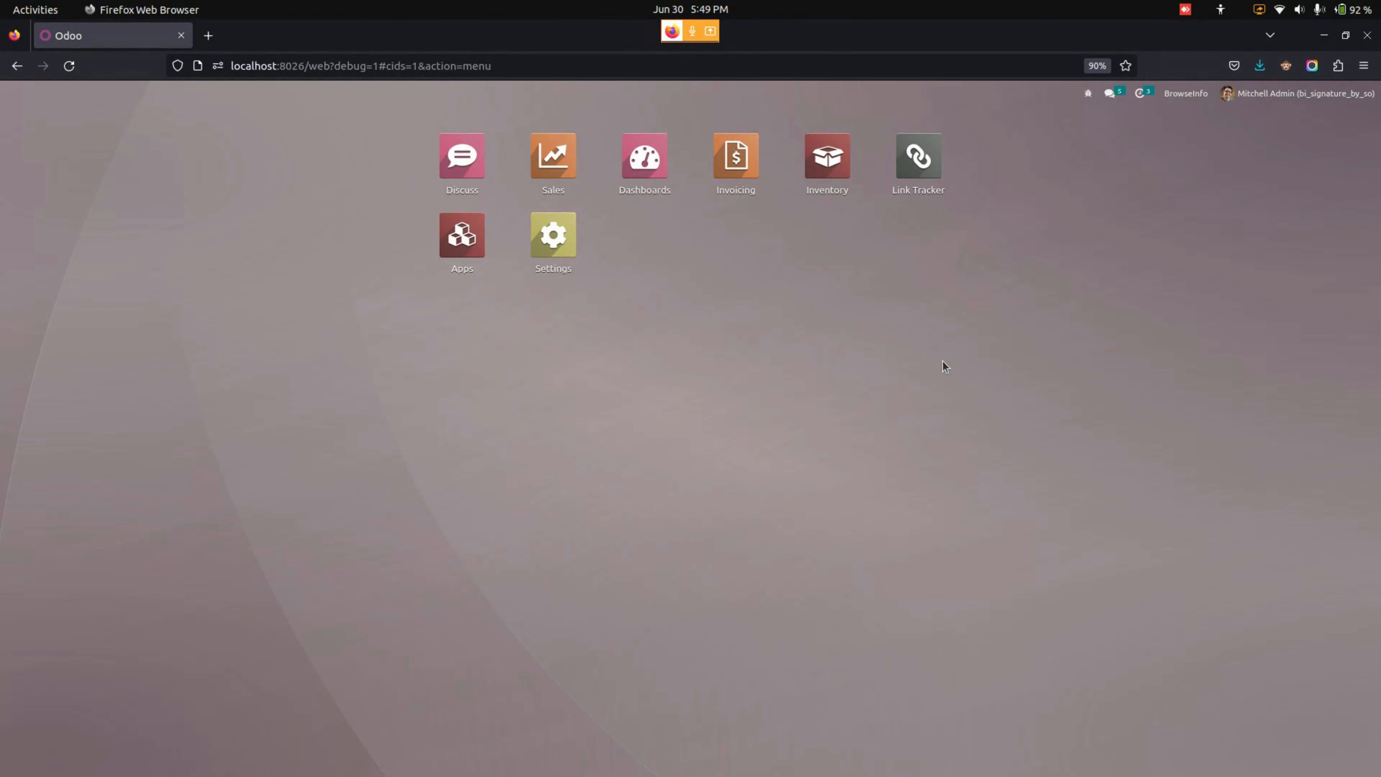
mouse_move(778, 263)
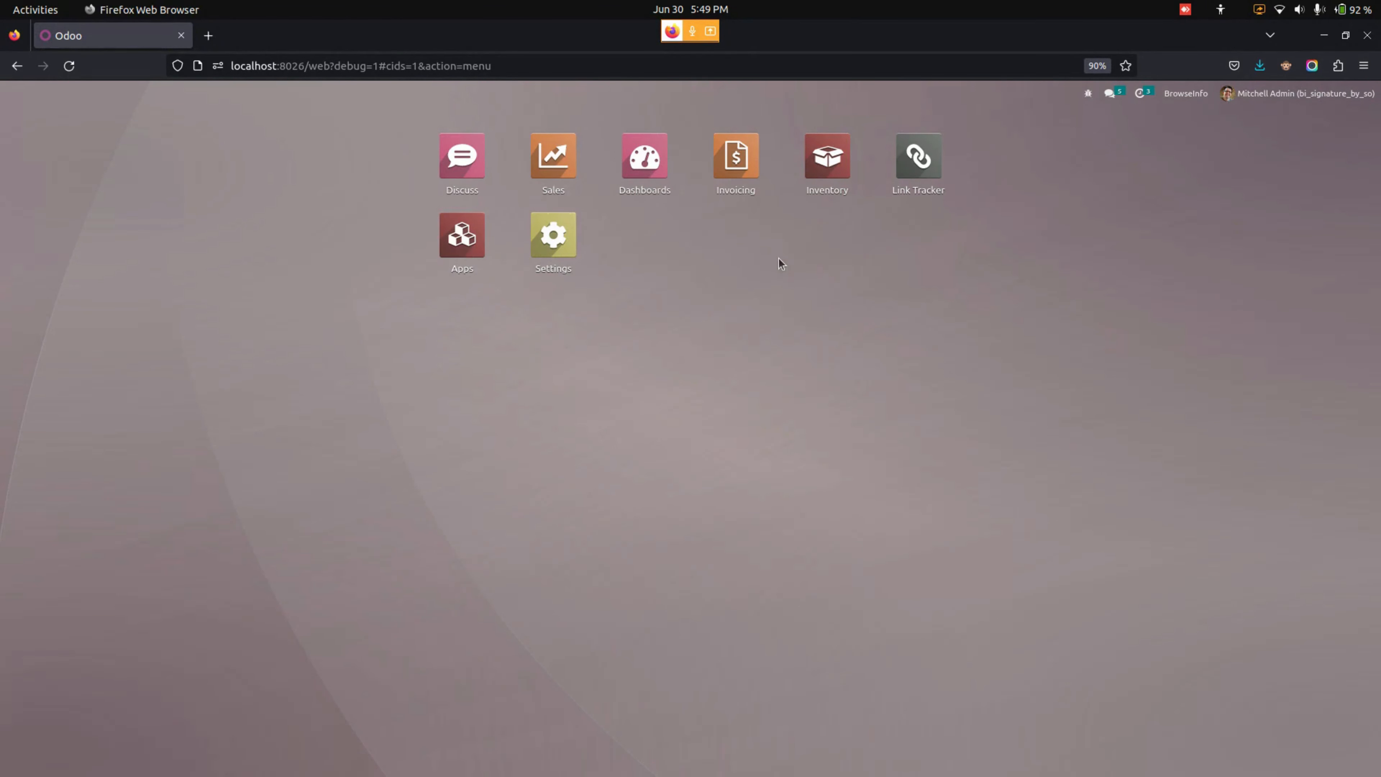
Create a new quotation for Azure Interior with one Conference Chair (Steel) line totalling ₹33.00
click(552, 156)
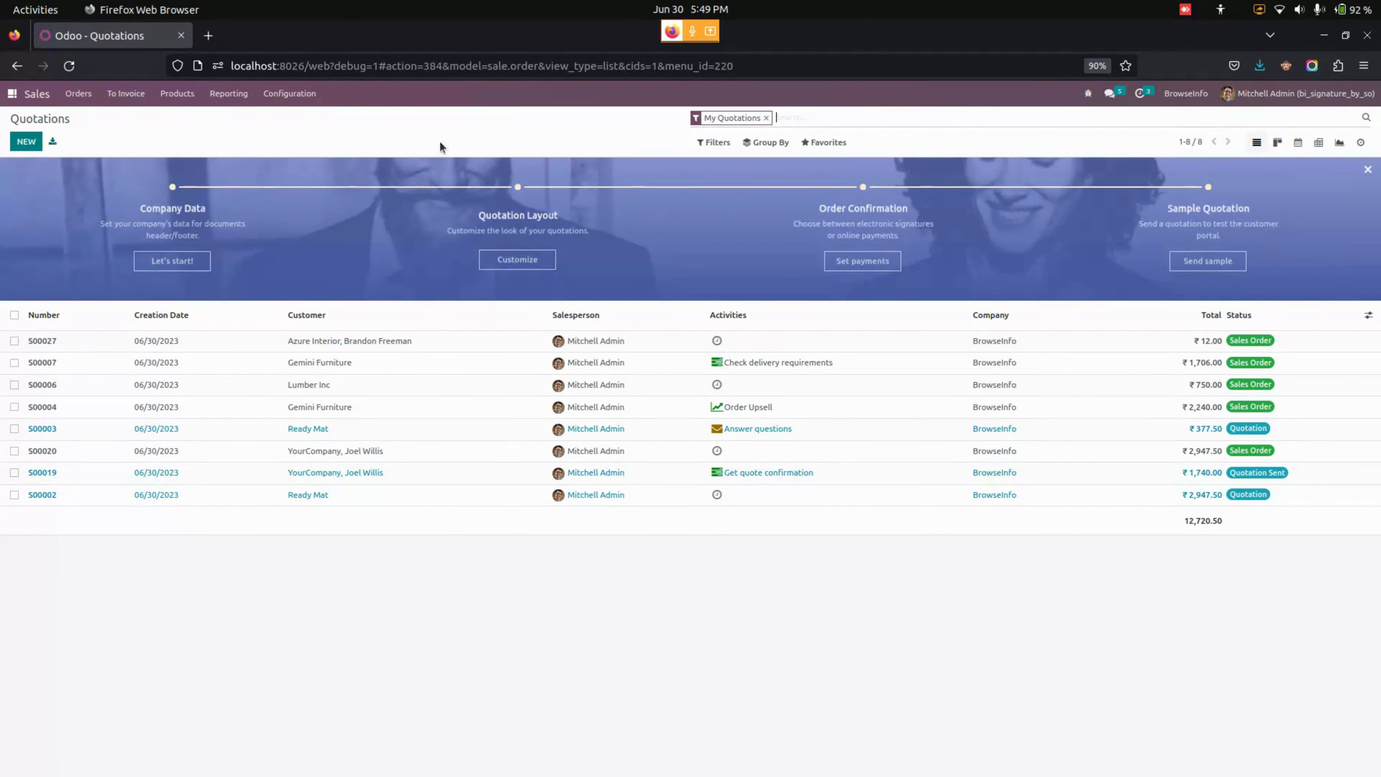
click(26, 141)
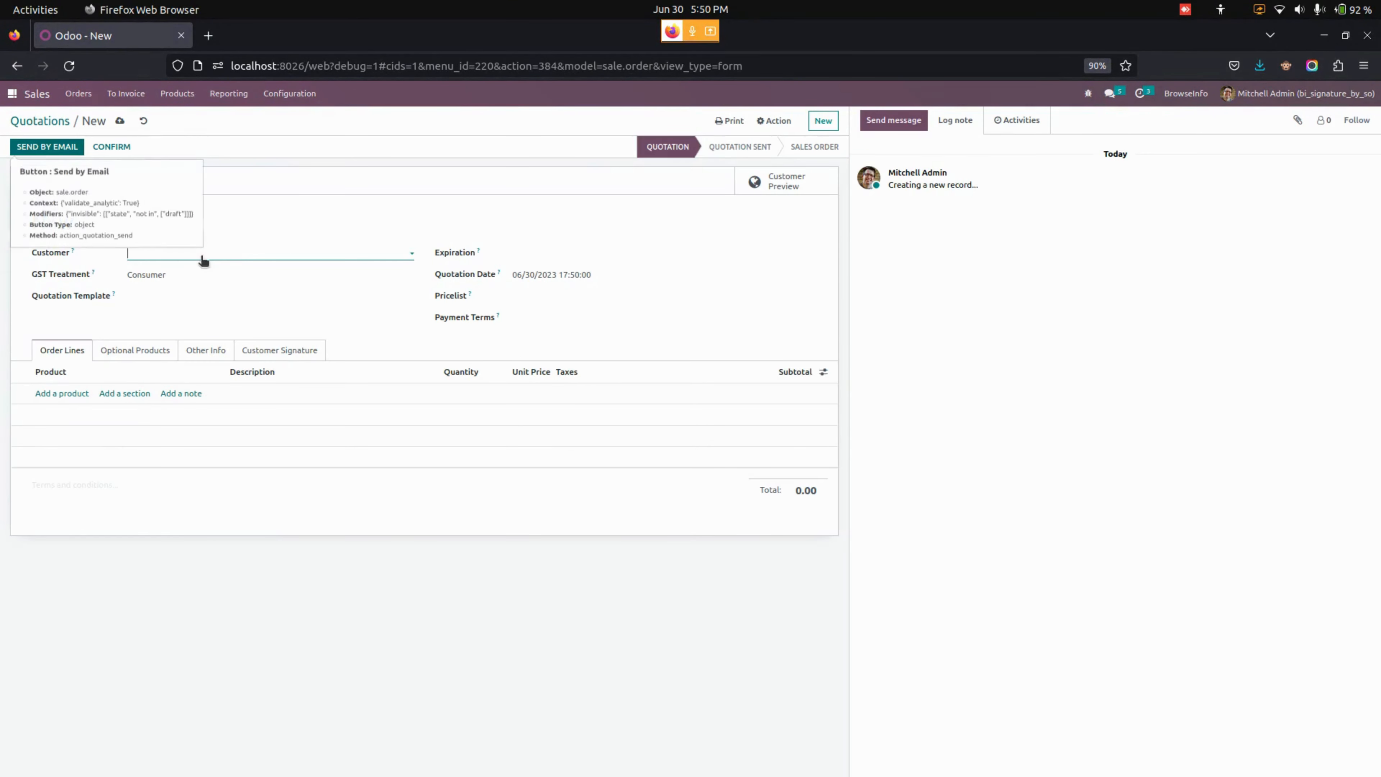
click(269, 252)
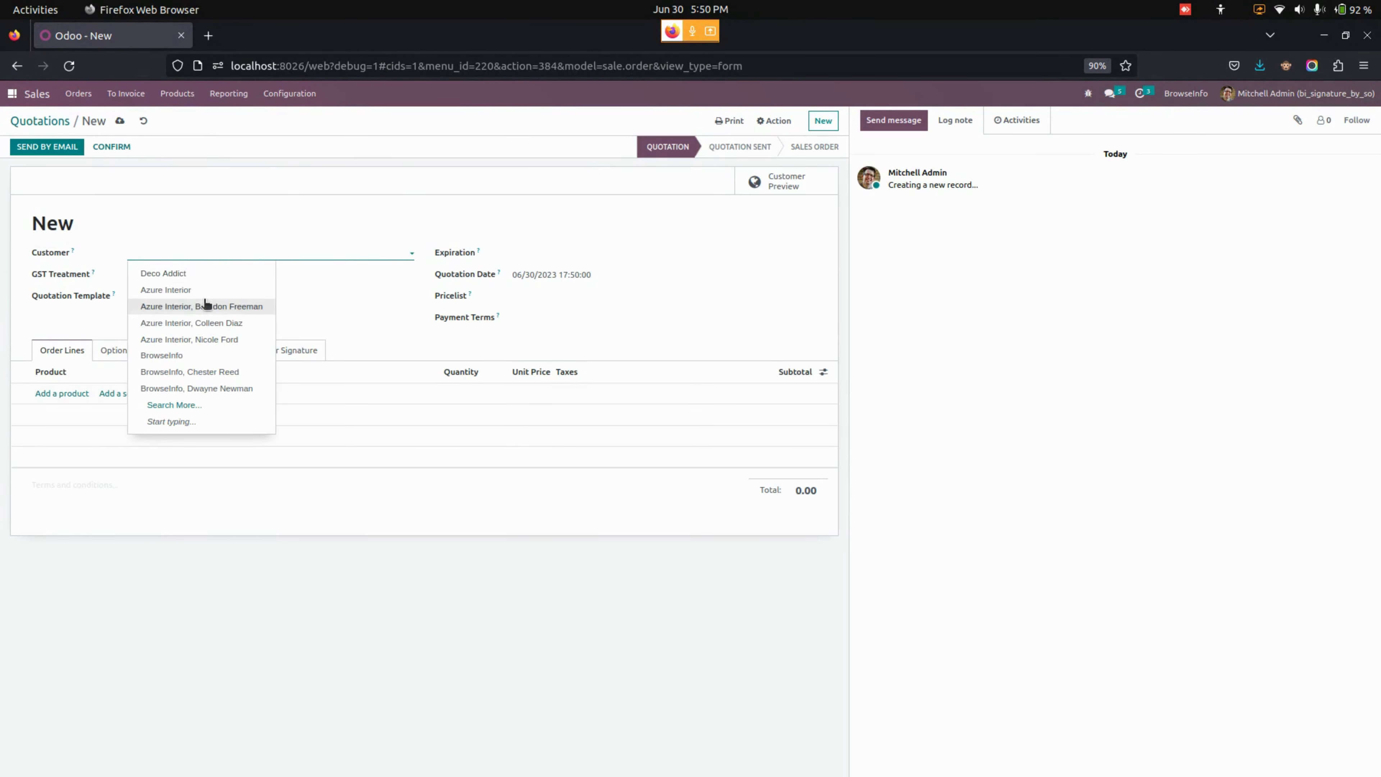
click(200, 306)
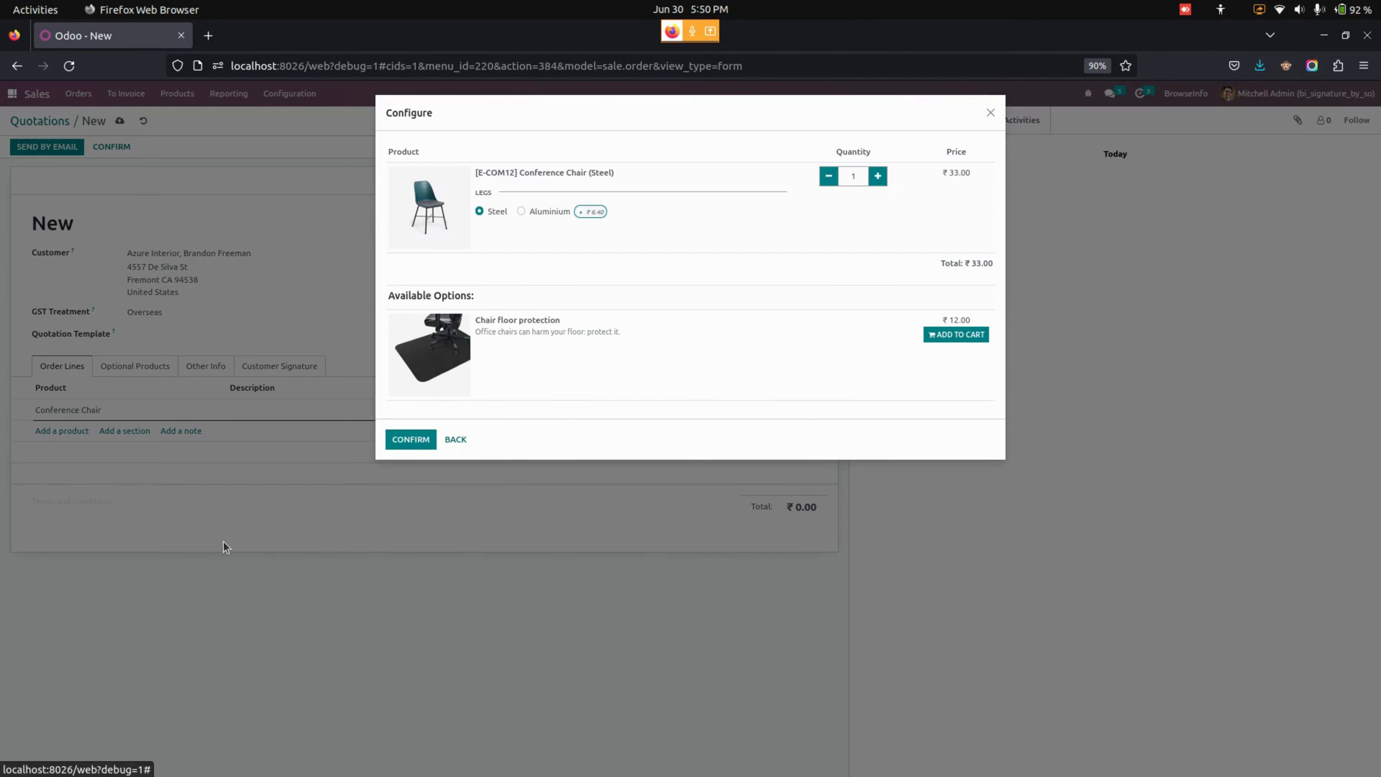
click(409, 439)
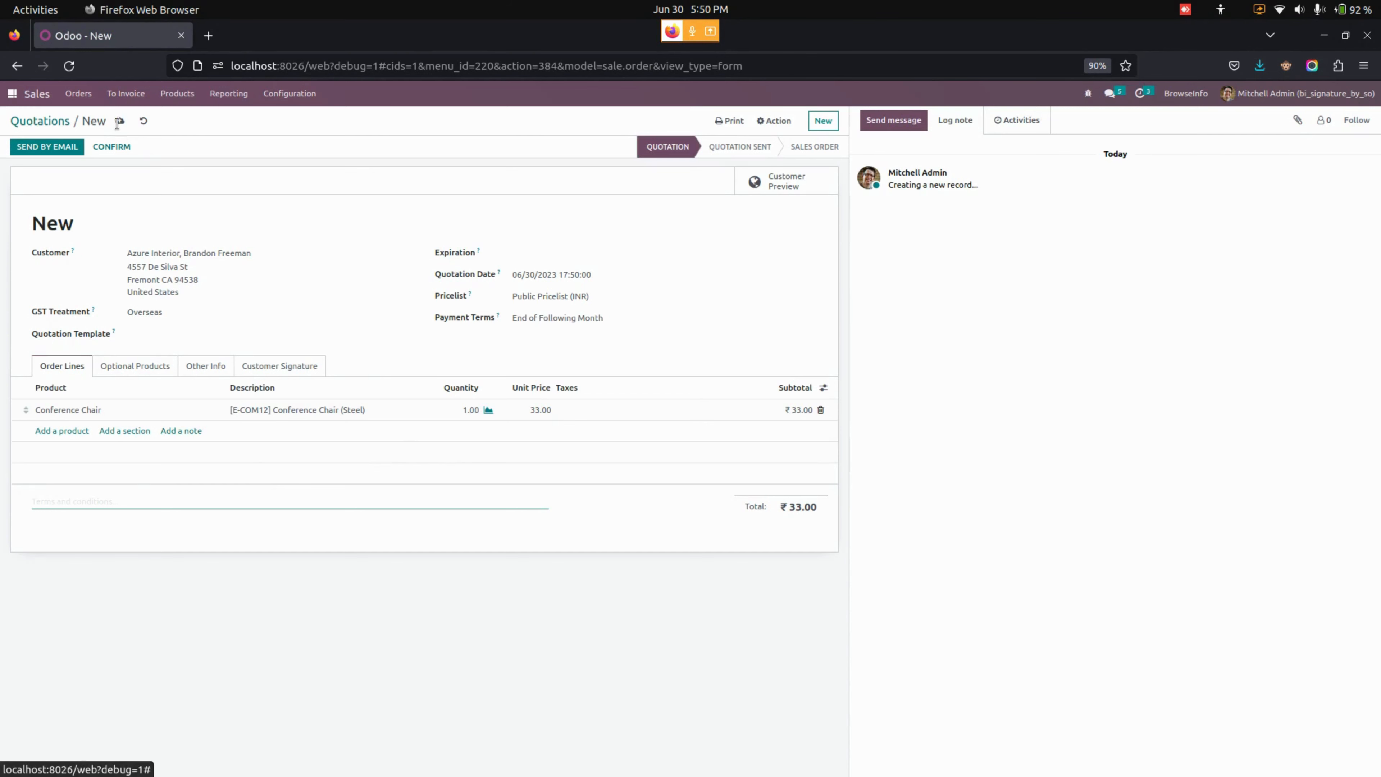
Attempt to confirm, acknowledge the 'Please sign the document' error, and show Other Info
click(110, 146)
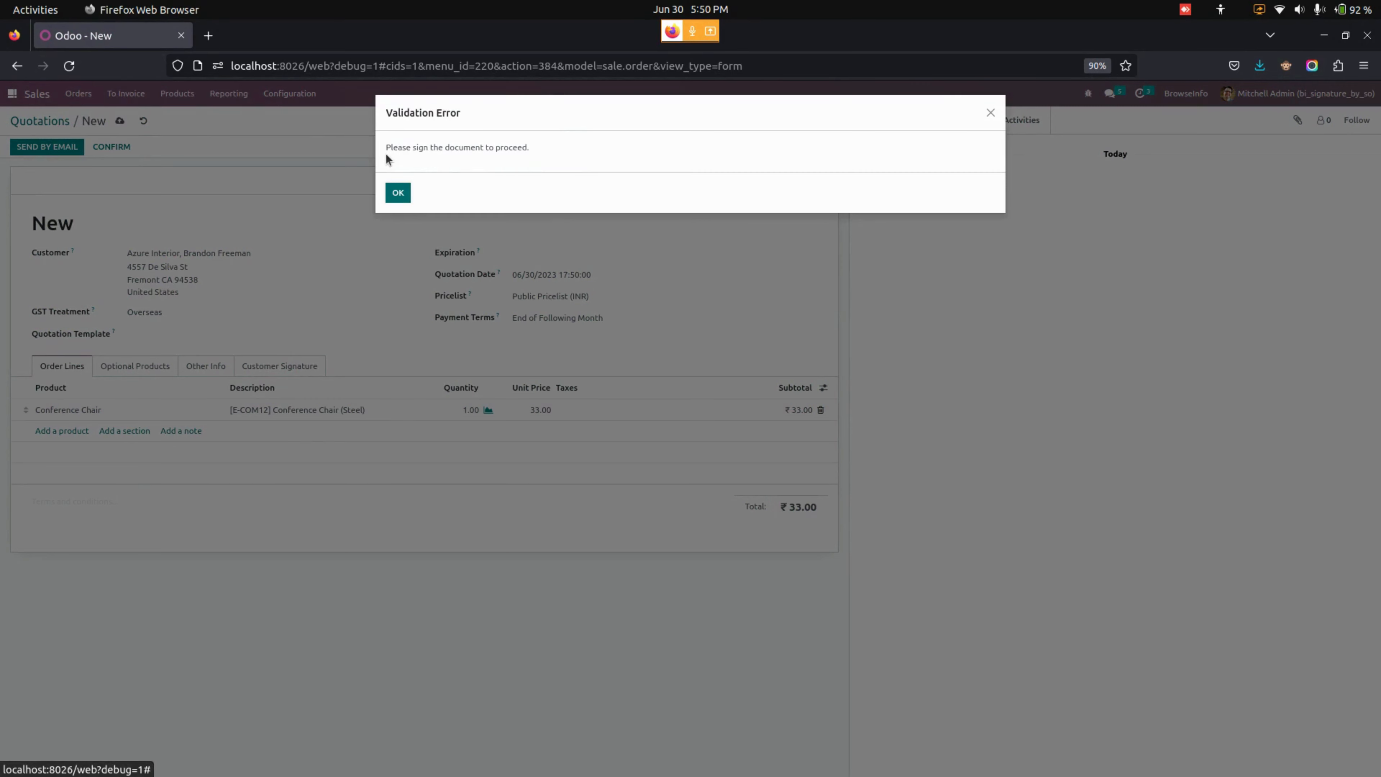
mouse_move(505, 166)
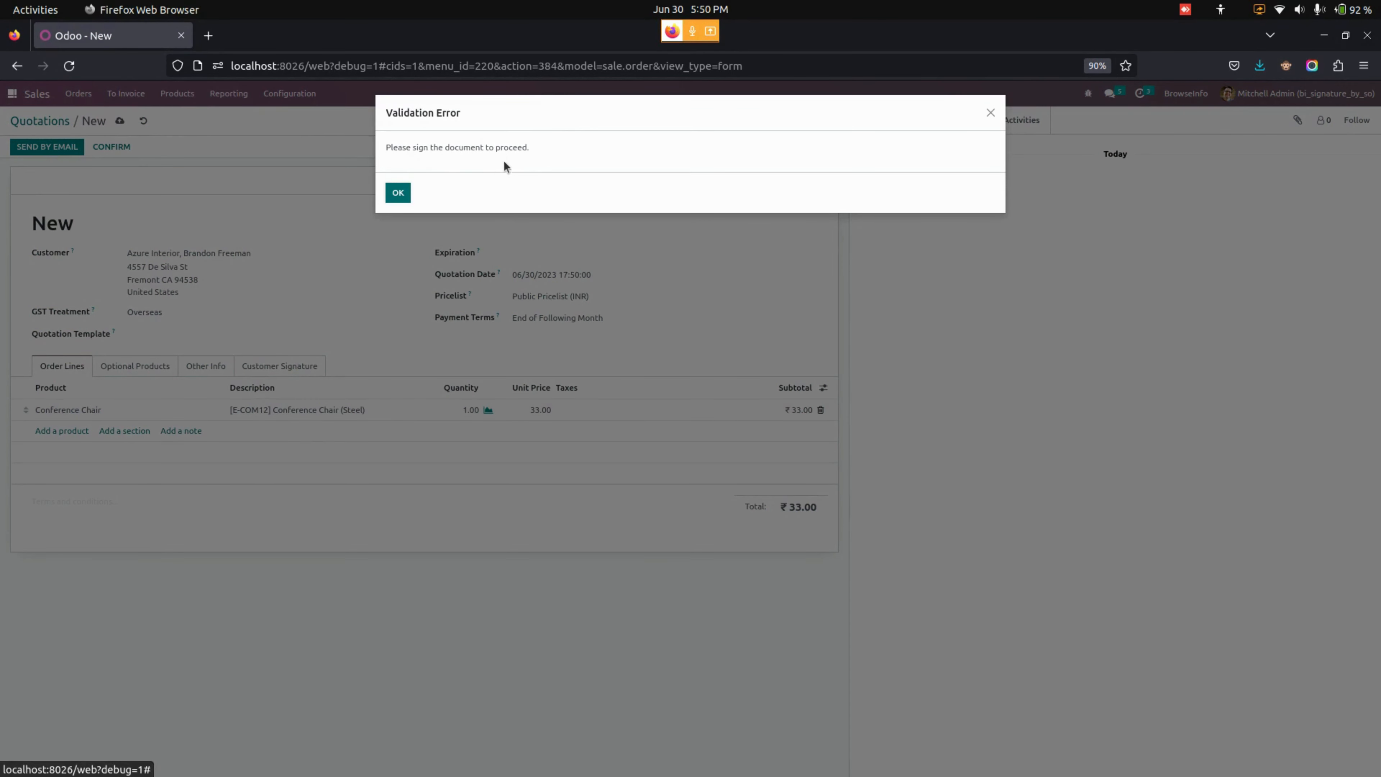
click(397, 192)
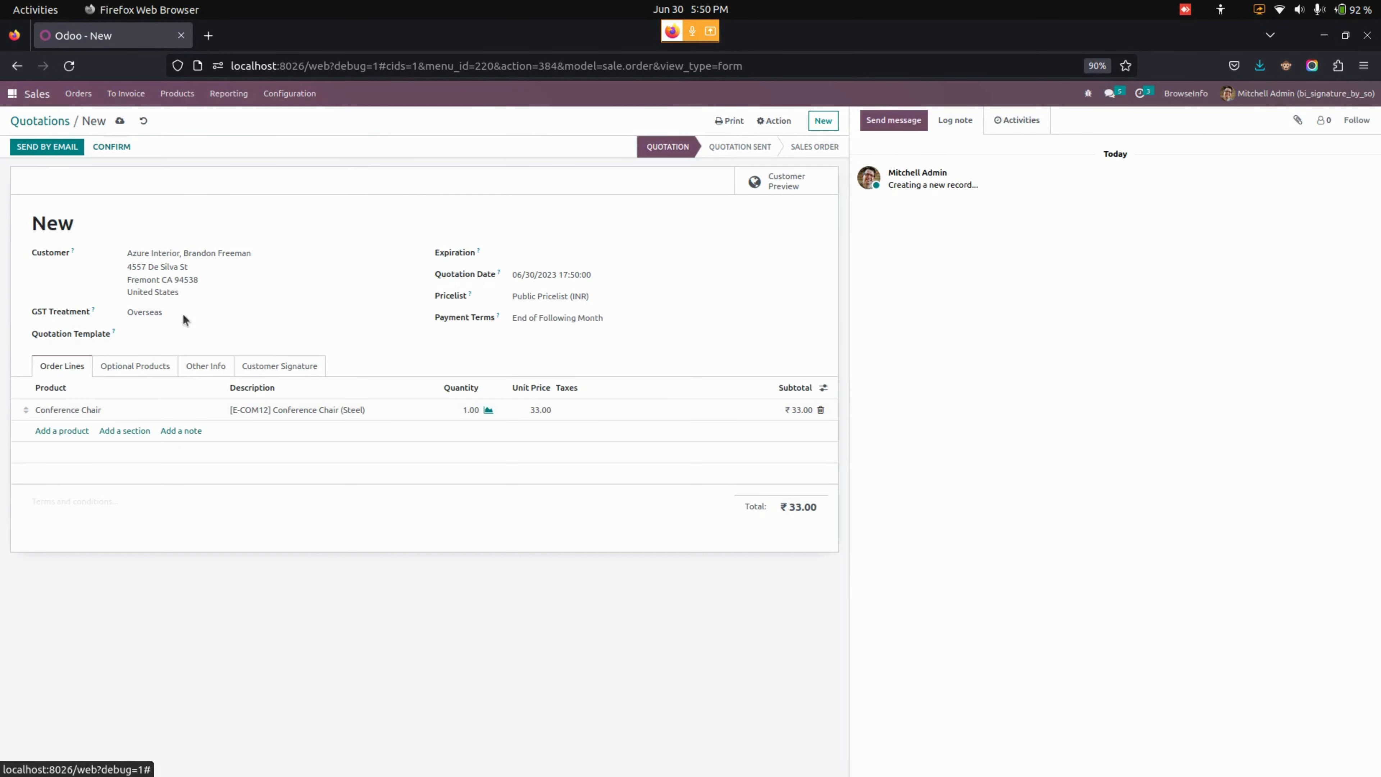
click(205, 365)
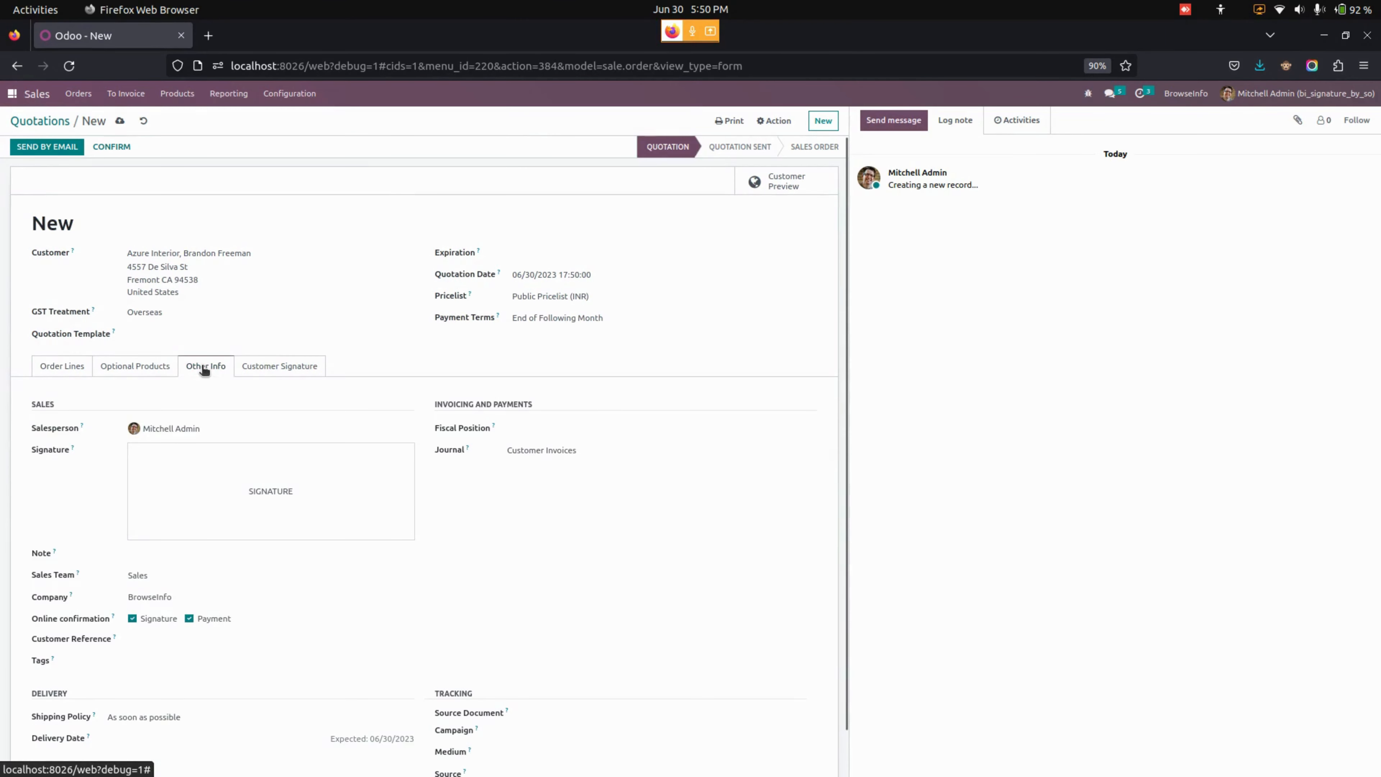
mouse_move(260, 505)
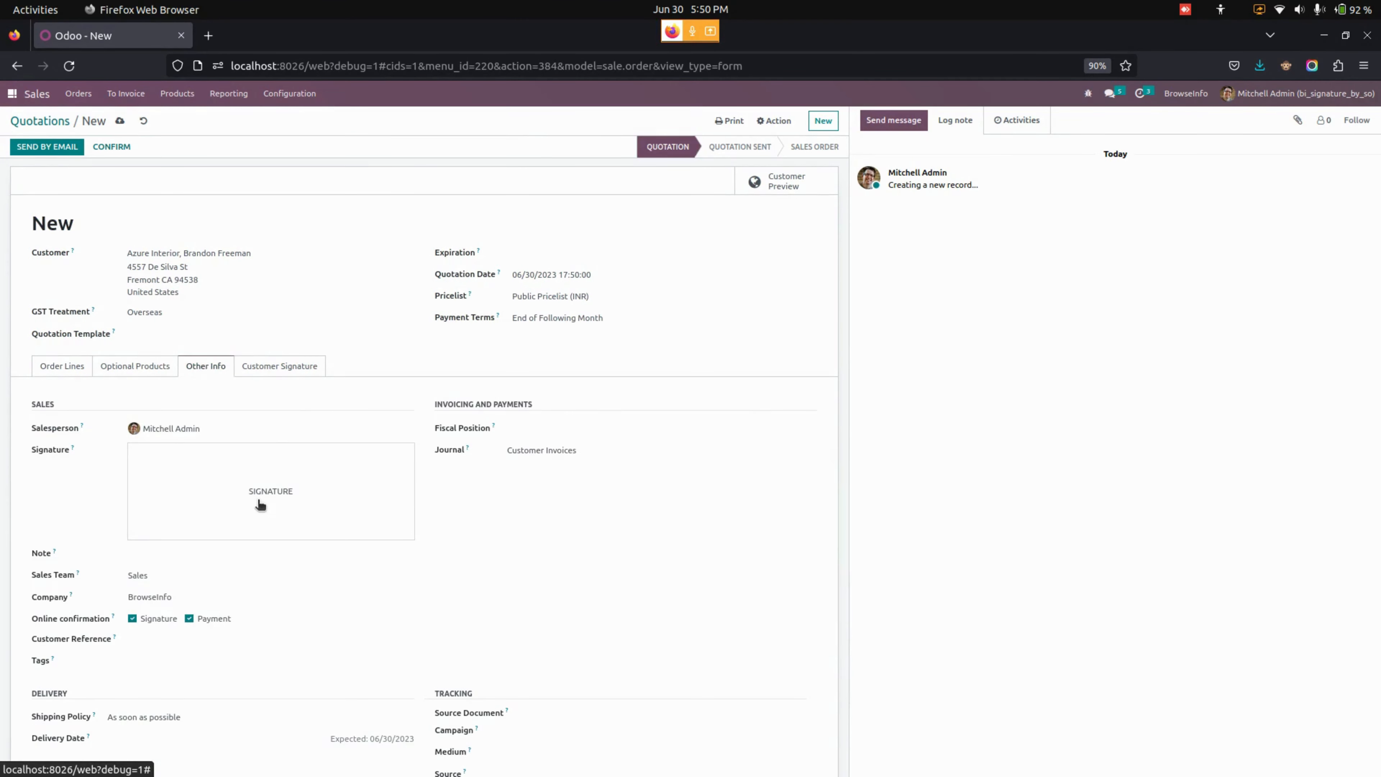
Adopt a salesperson signature loaded from the jpg image in Downloads
click(271, 490)
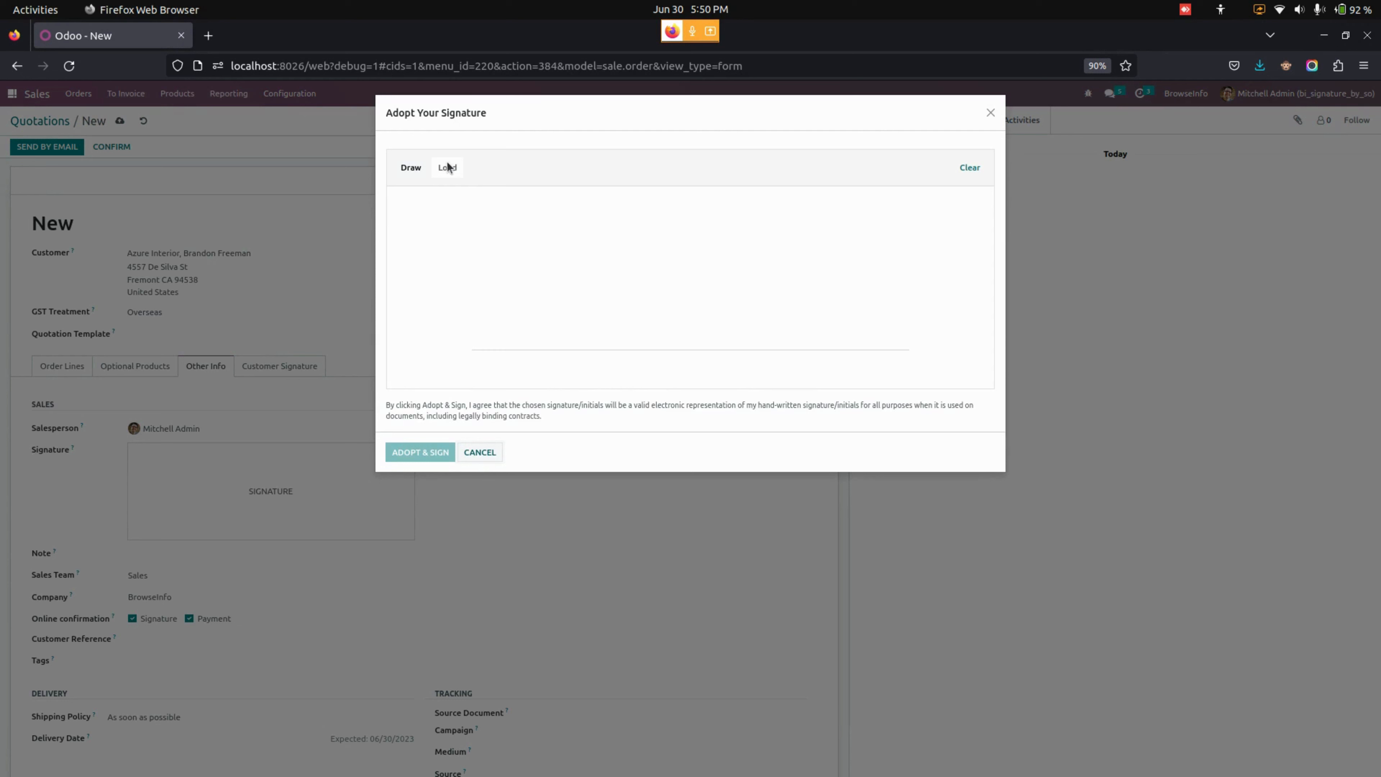
mouse_move(417, 177)
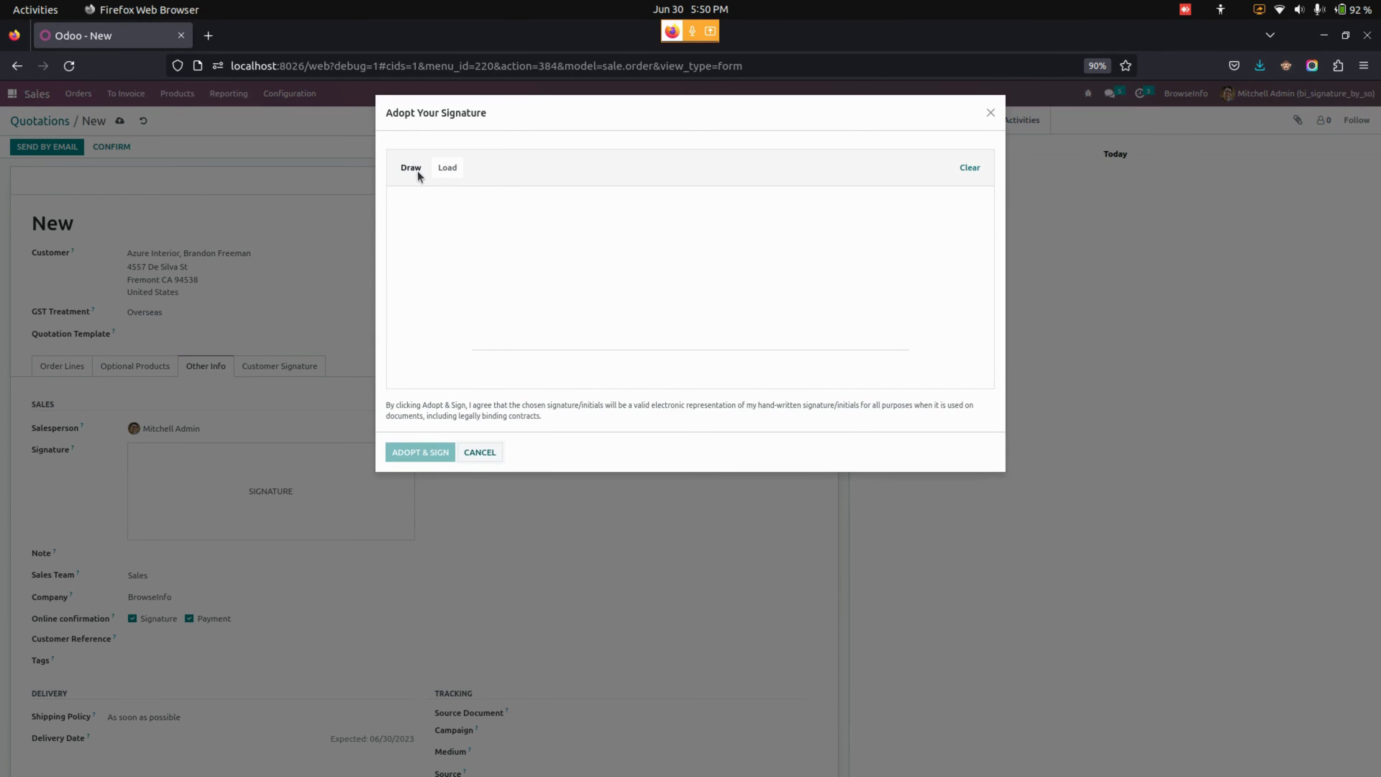
drag(508, 299, 569, 307)
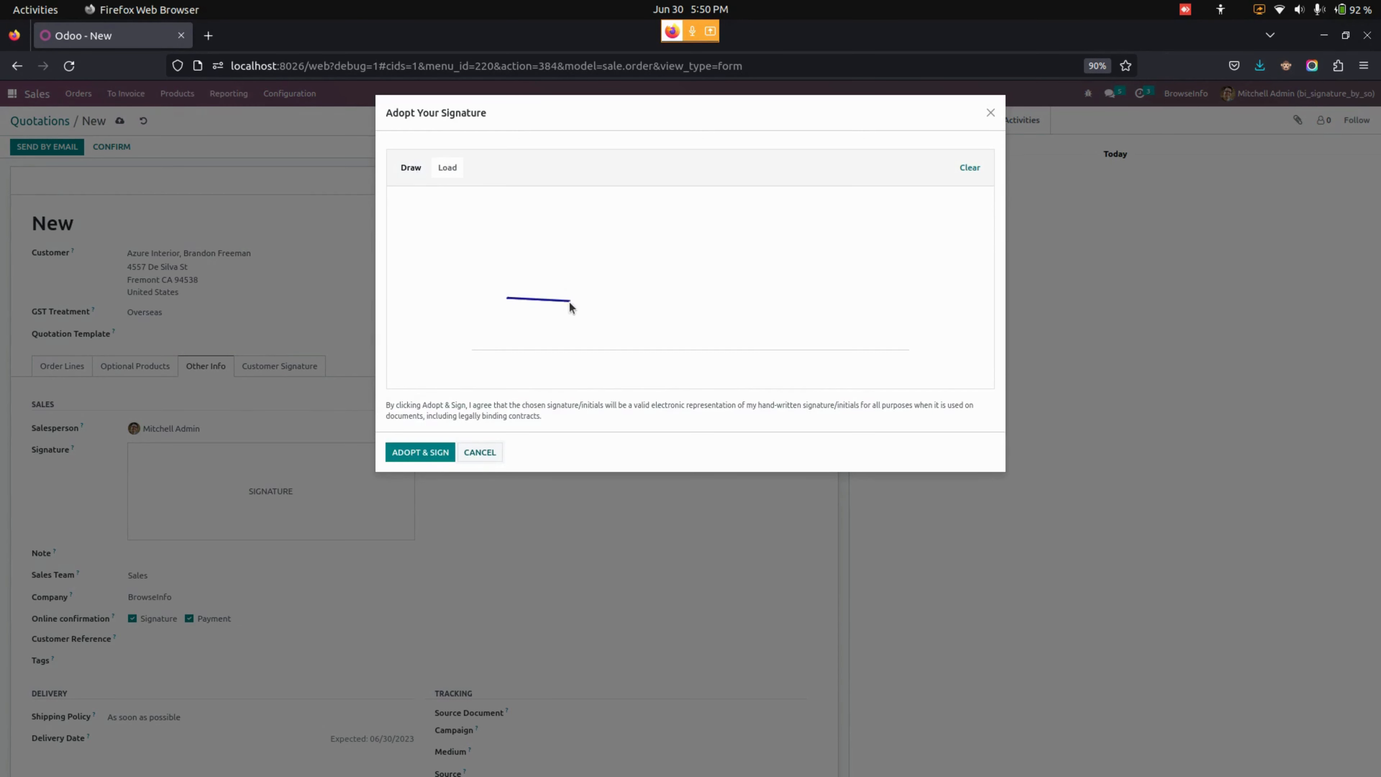
click(446, 167)
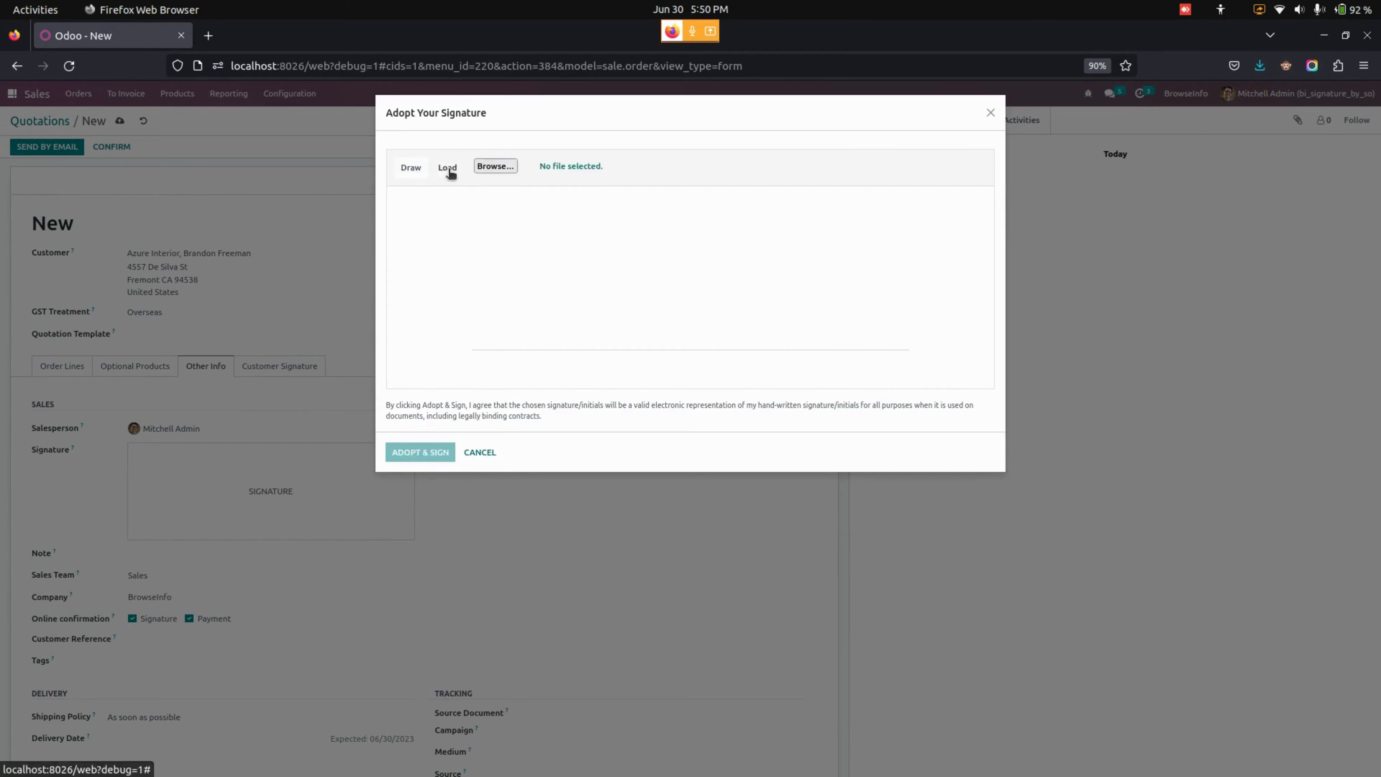
click(495, 165)
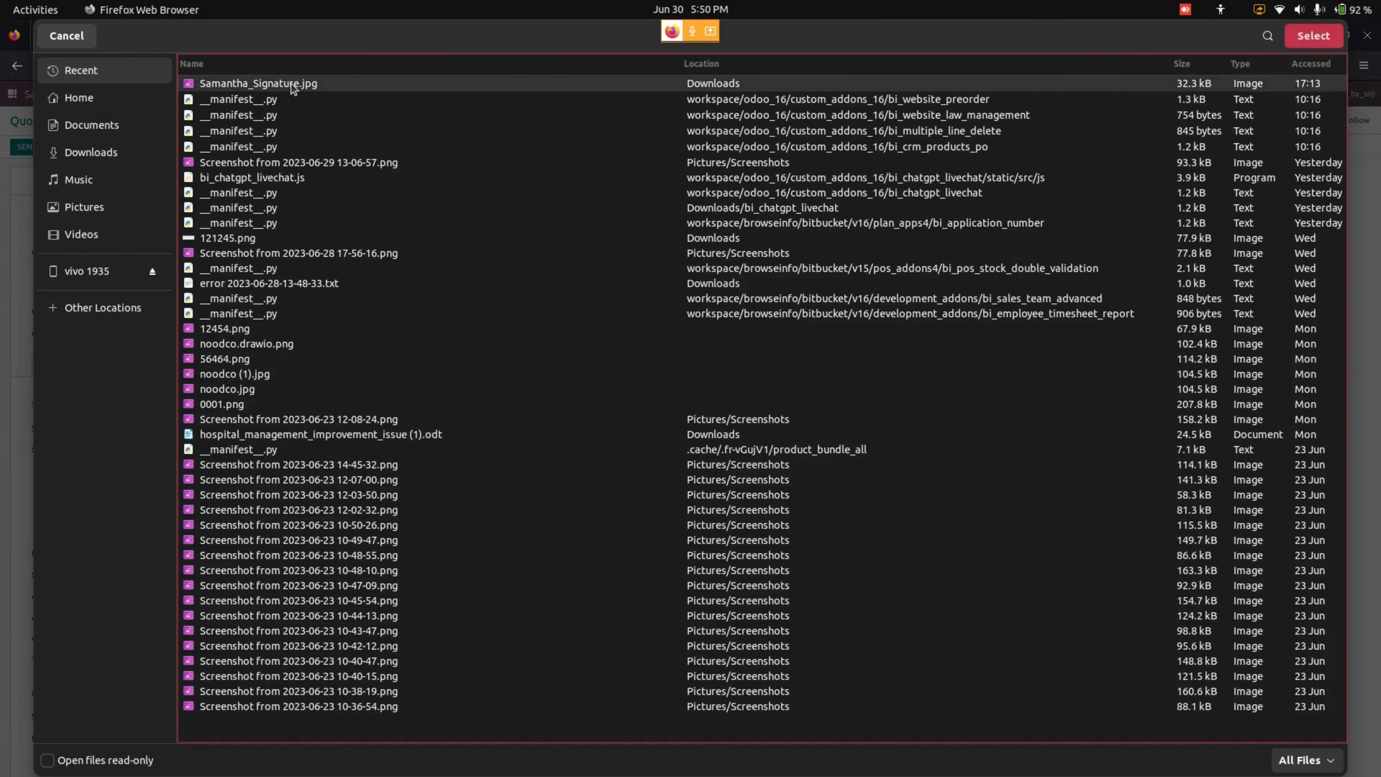
click(1311, 36)
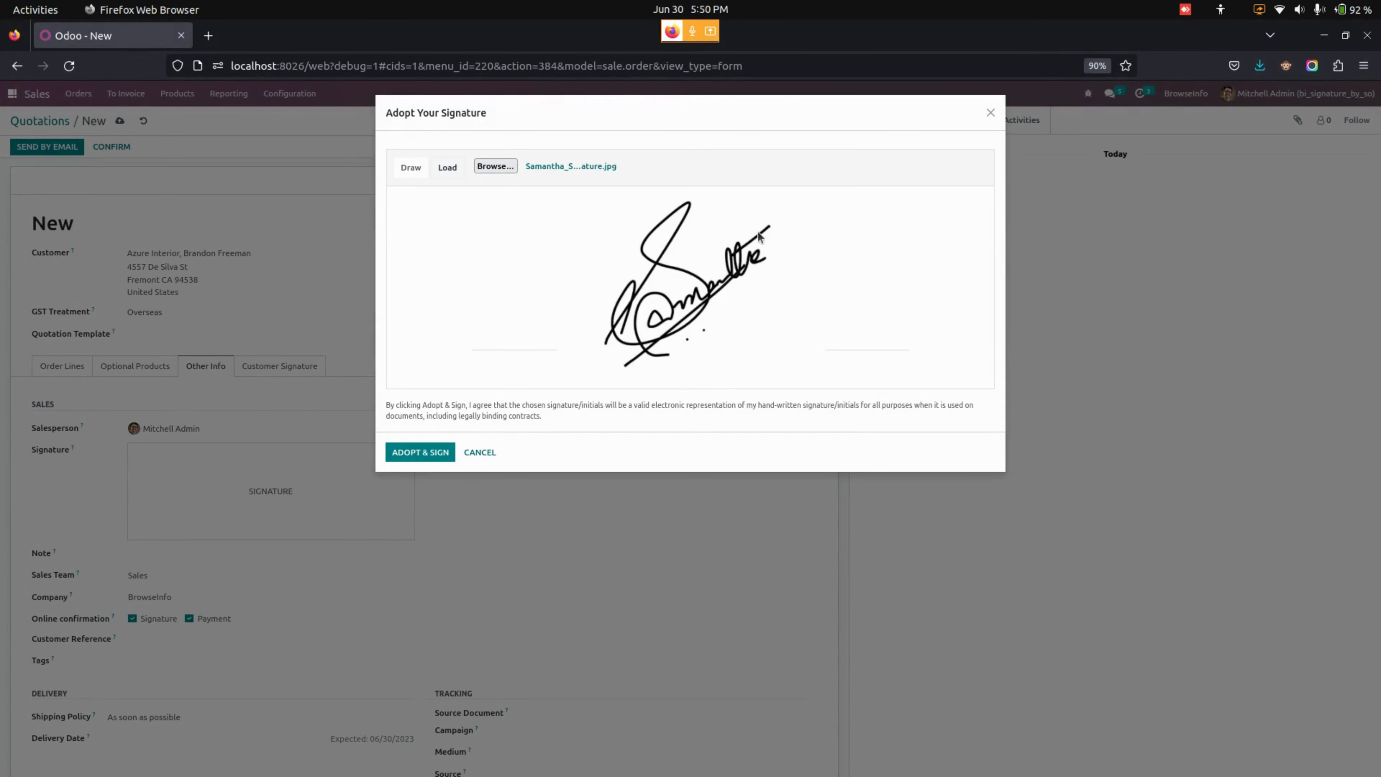
click(420, 452)
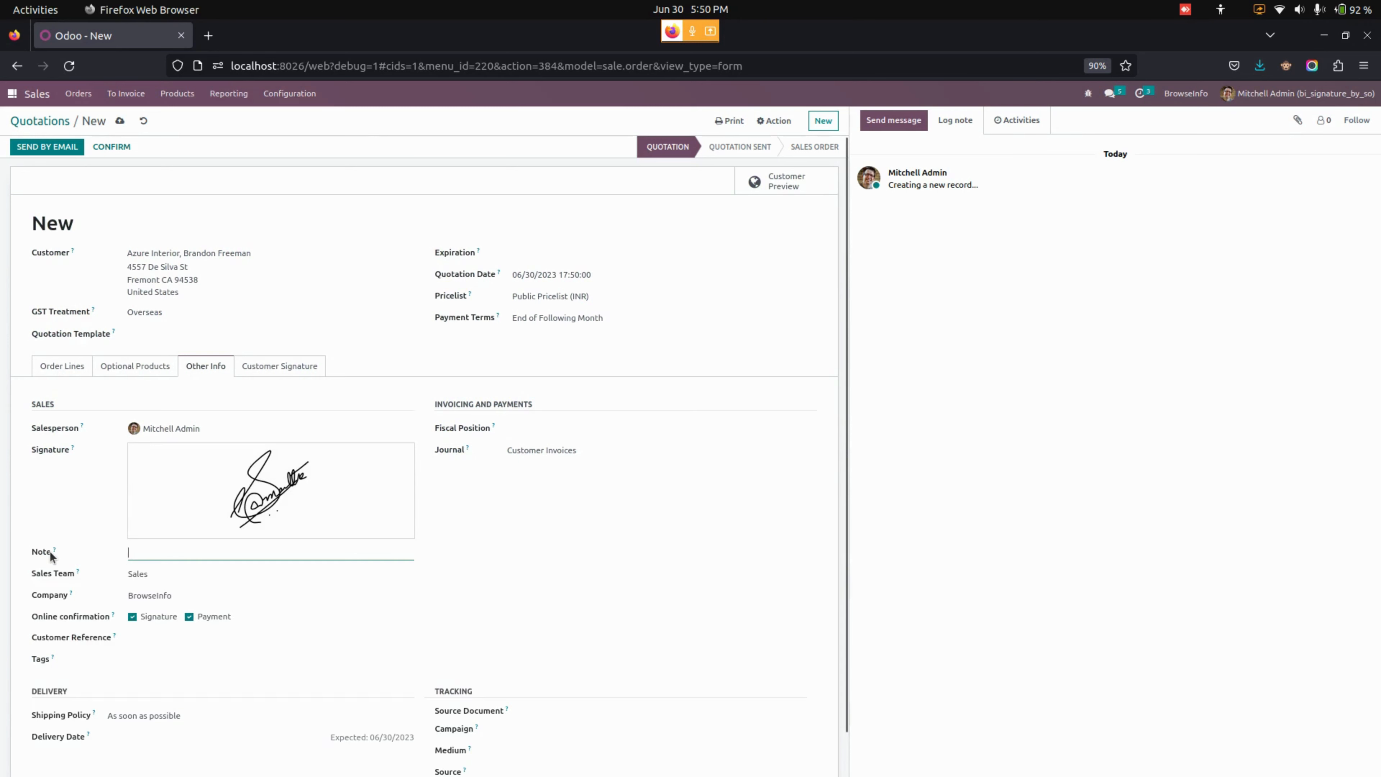
Enter the note 'Done!!!' and confirm the quotation as sales order S00029
text(Done!!!)
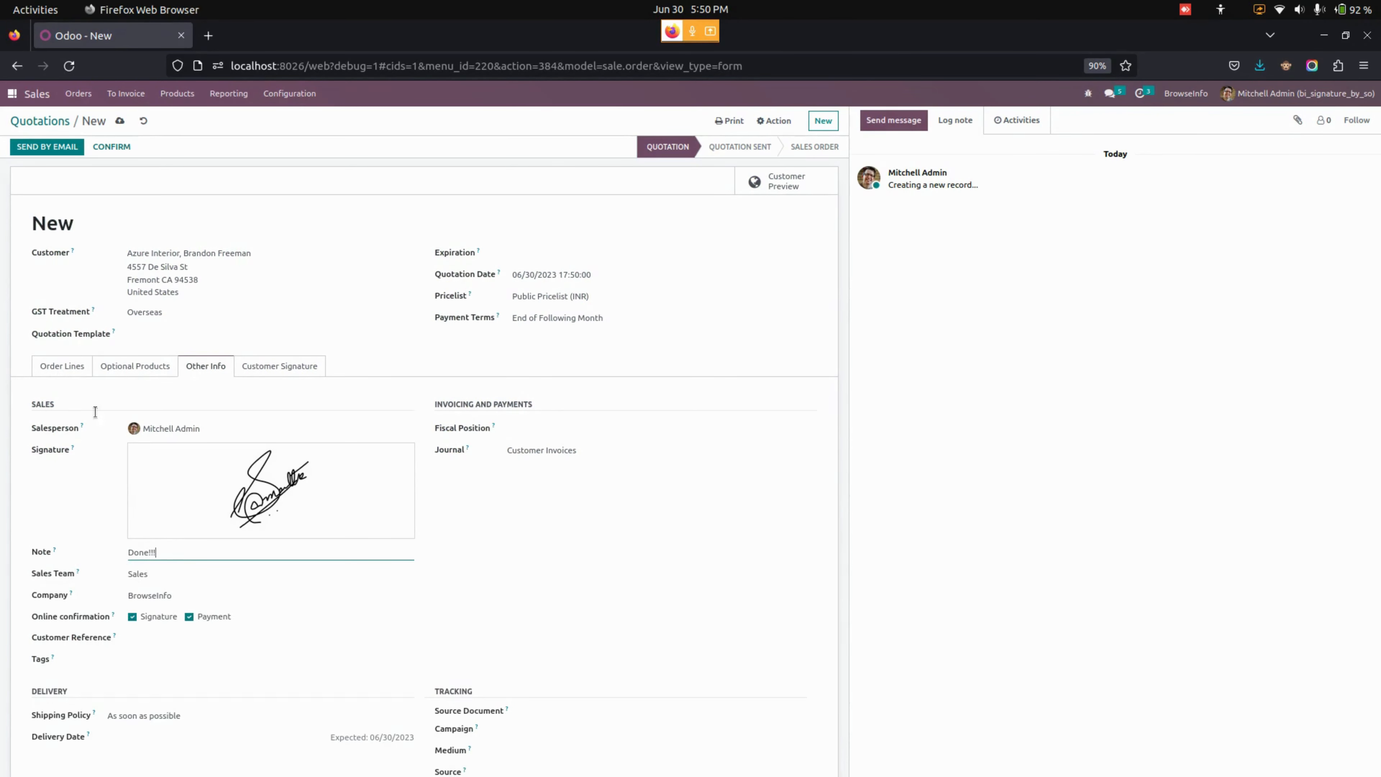
click(62, 366)
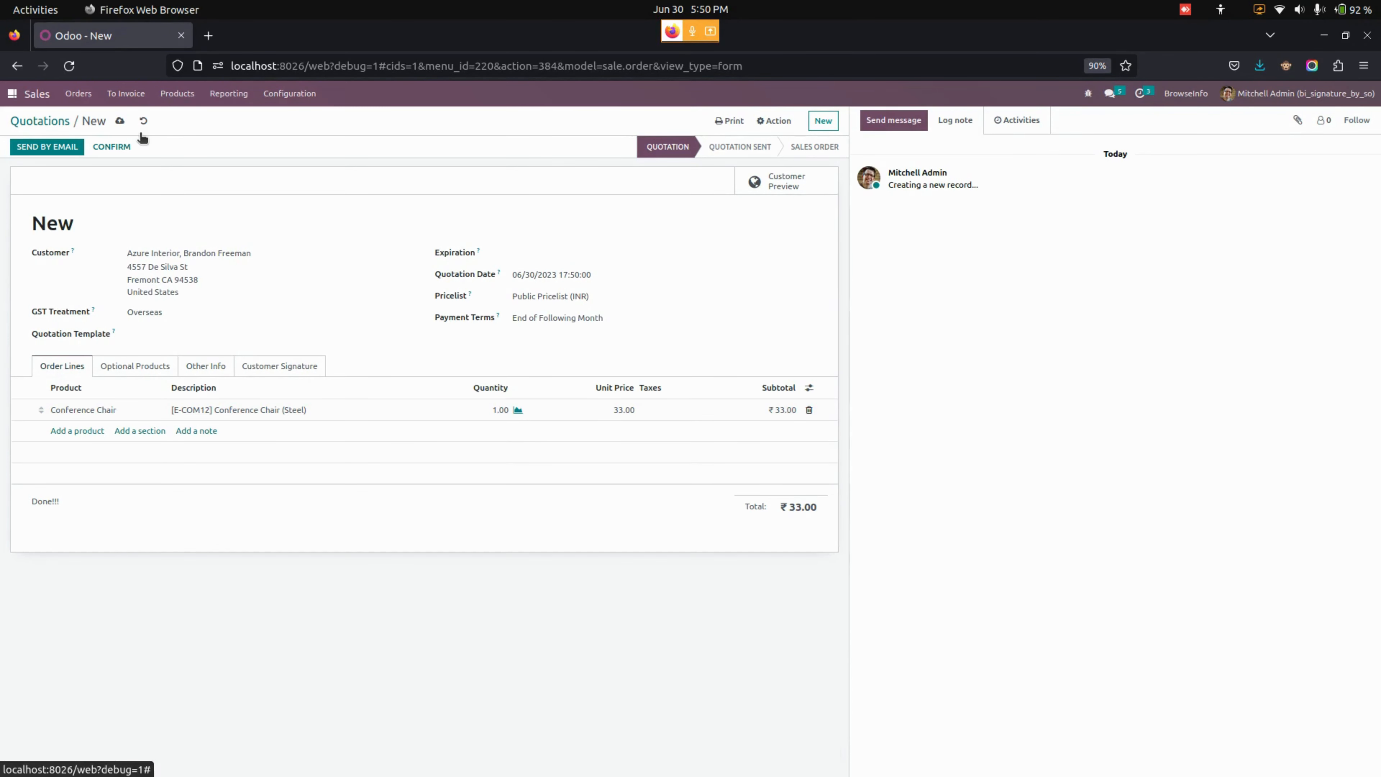
click(112, 146)
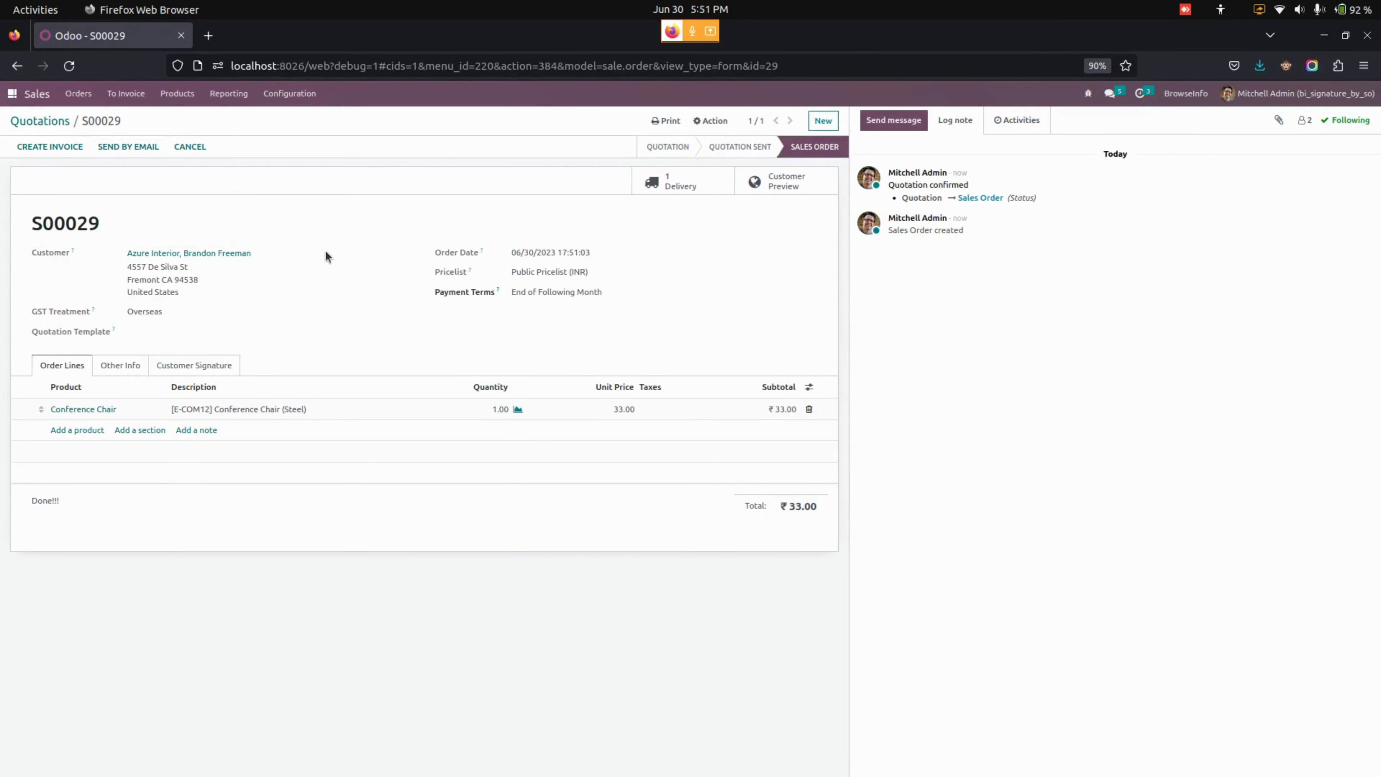